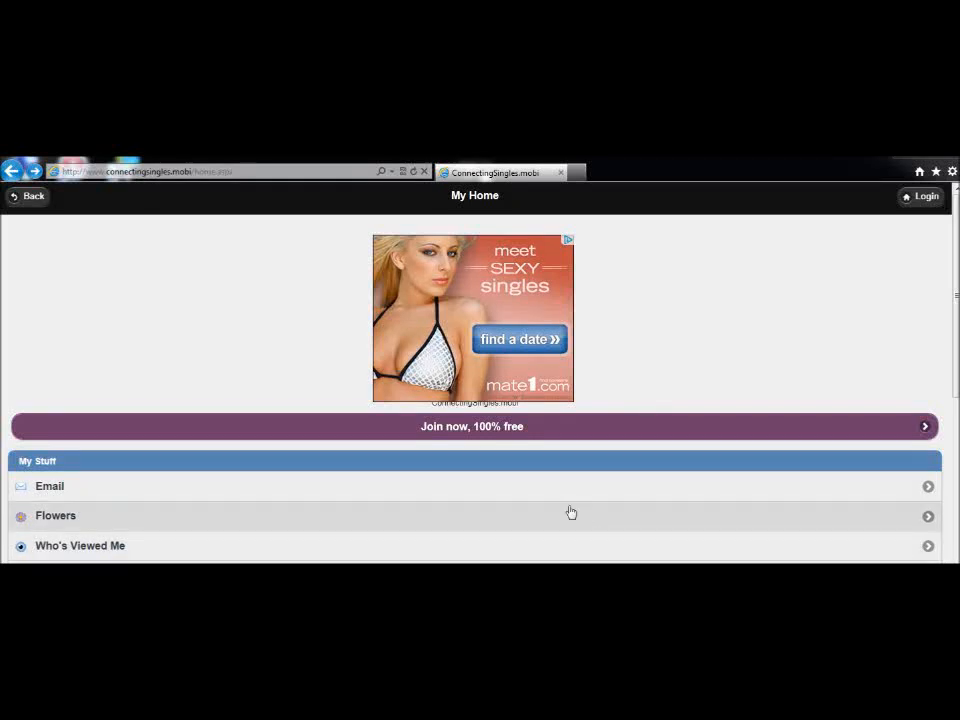
{"action": "mouse_move", "coordinate": [520, 348]}
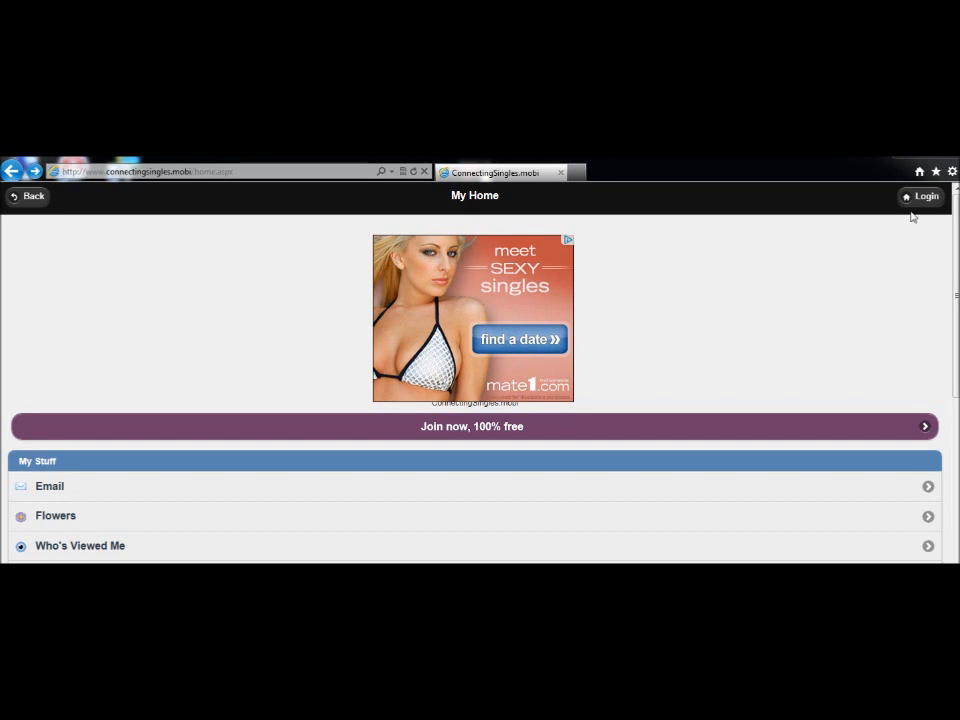
- Navigate between the Login and Home pages twice in the browser to show the ad missing on Home
{"action": "left_click", "coordinate": [924, 196]}
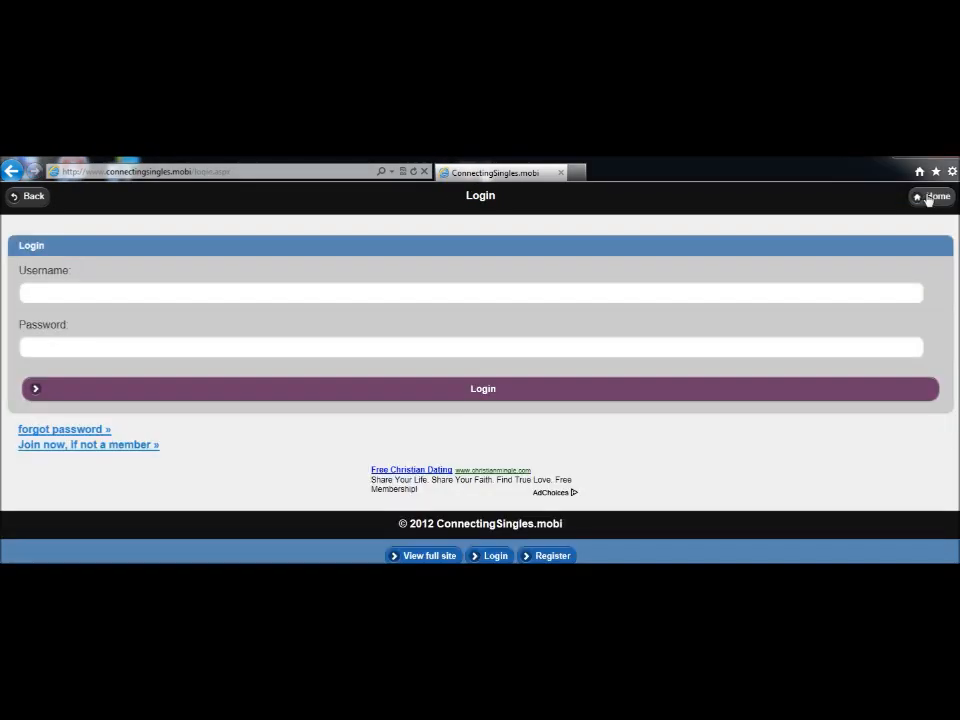
{"action": "left_click", "coordinate": [932, 196]}
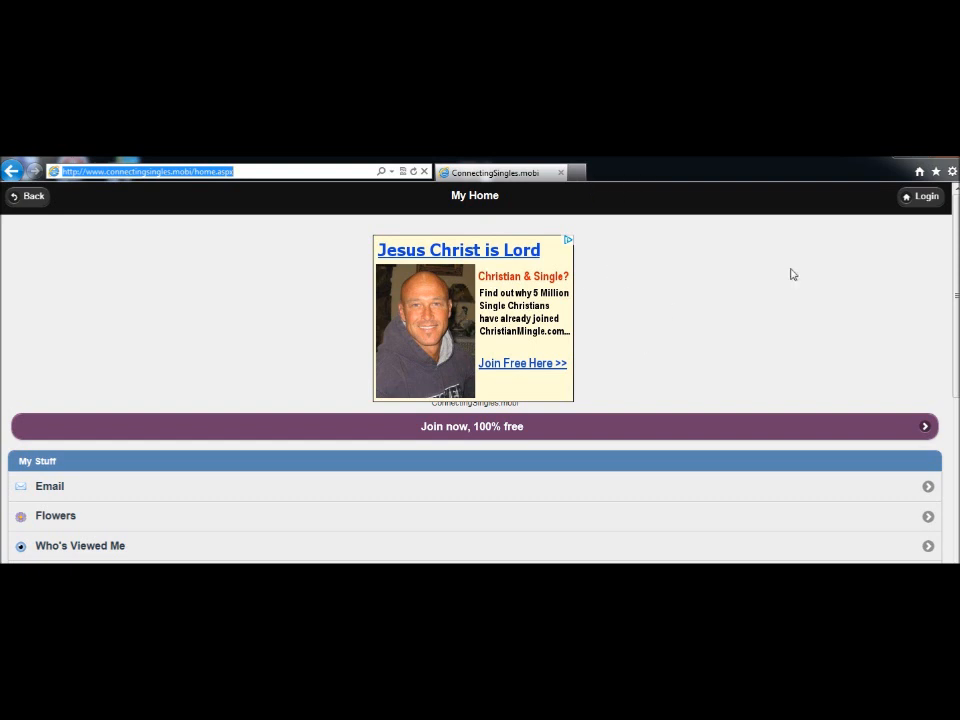
{"action": "left_click", "coordinate": [920, 196]}
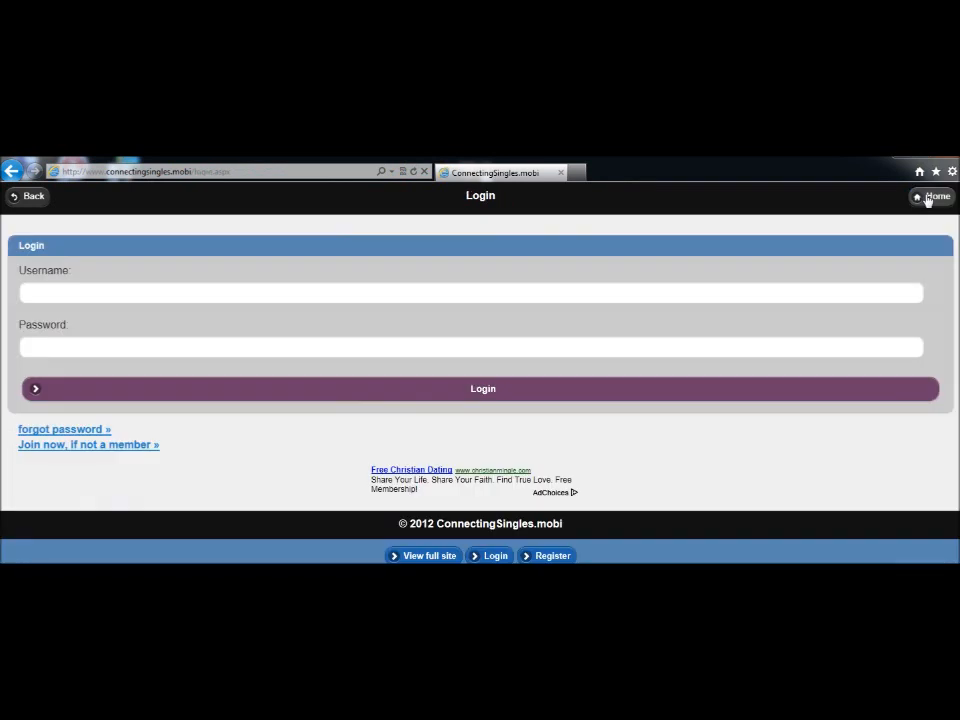
{"action": "left_click", "coordinate": [932, 196]}
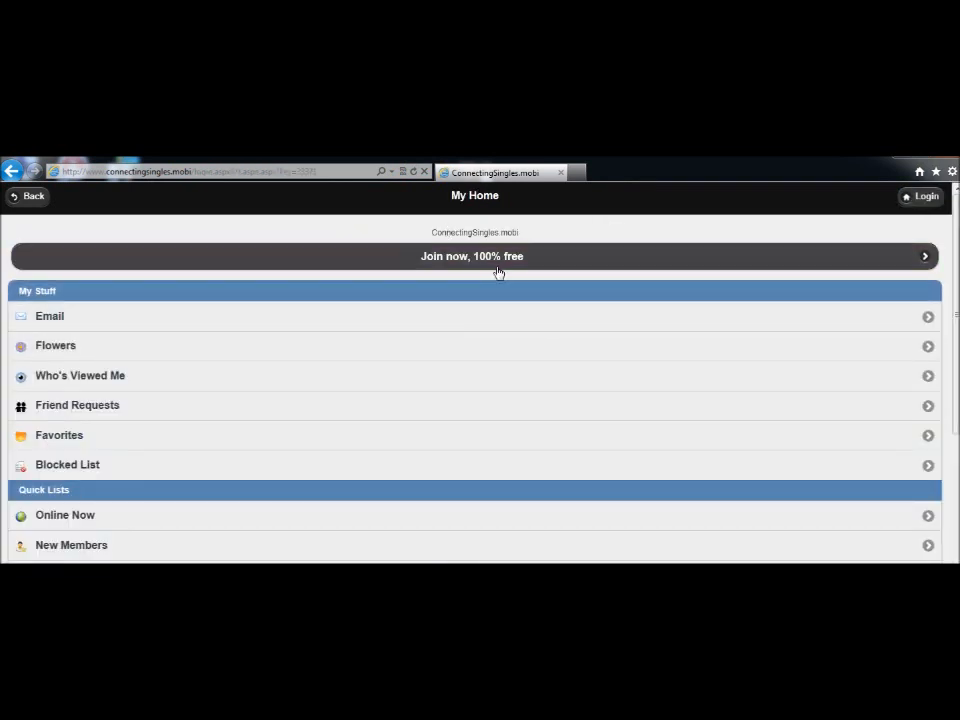
{"action": "left_click", "coordinate": [920, 196]}
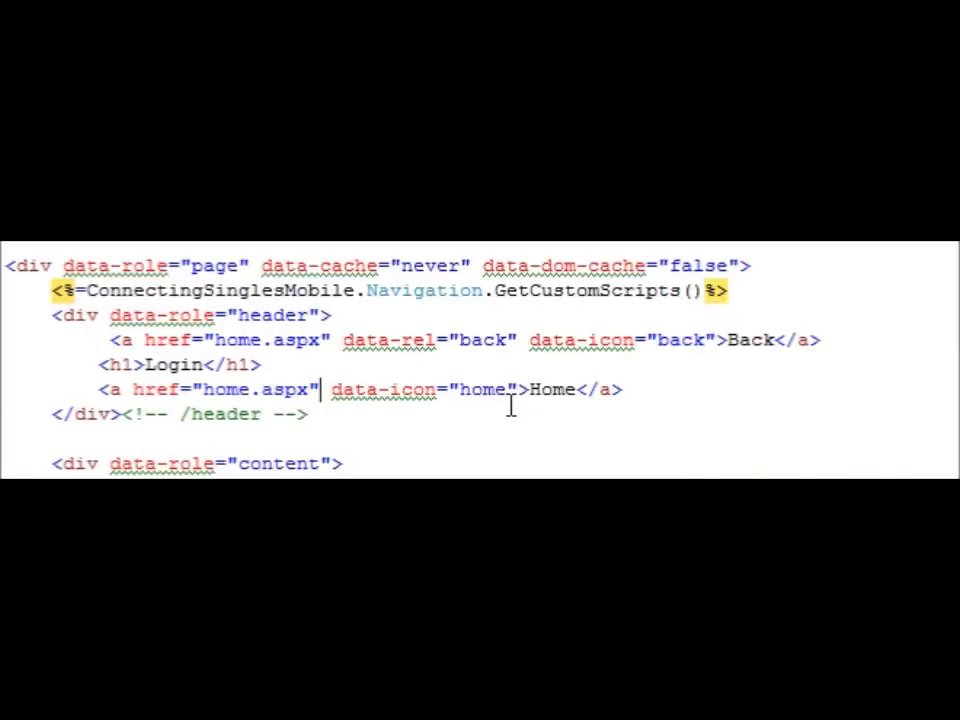
- Add rel="external" to the Home anchor in the login.aspx header
{"action": "type", "text": "rel=\"e"}
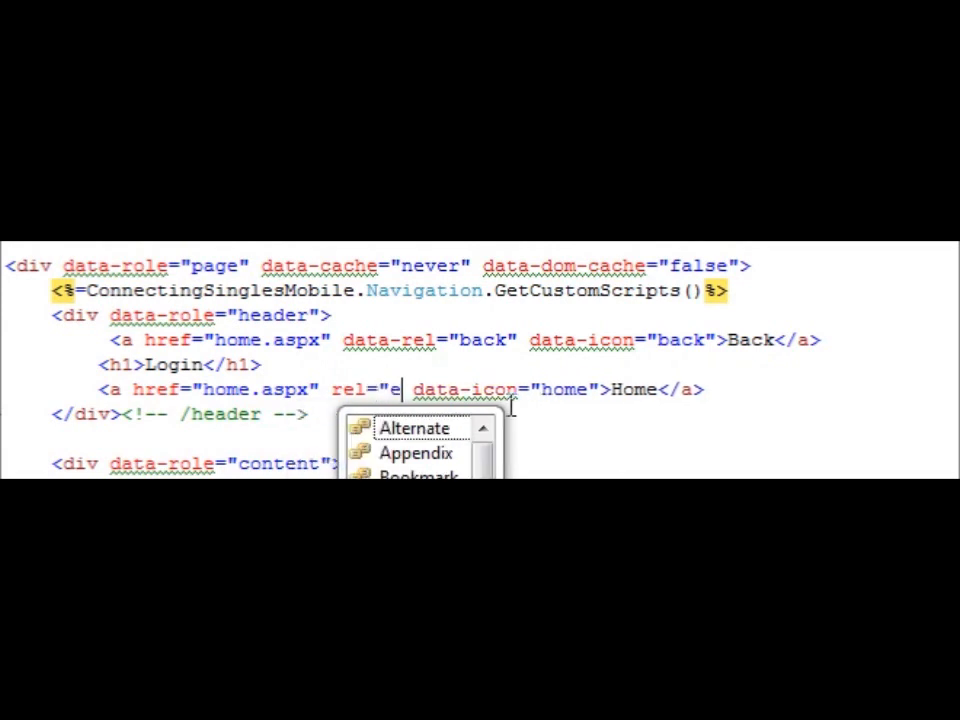
{"action": "type", "text": "external"}
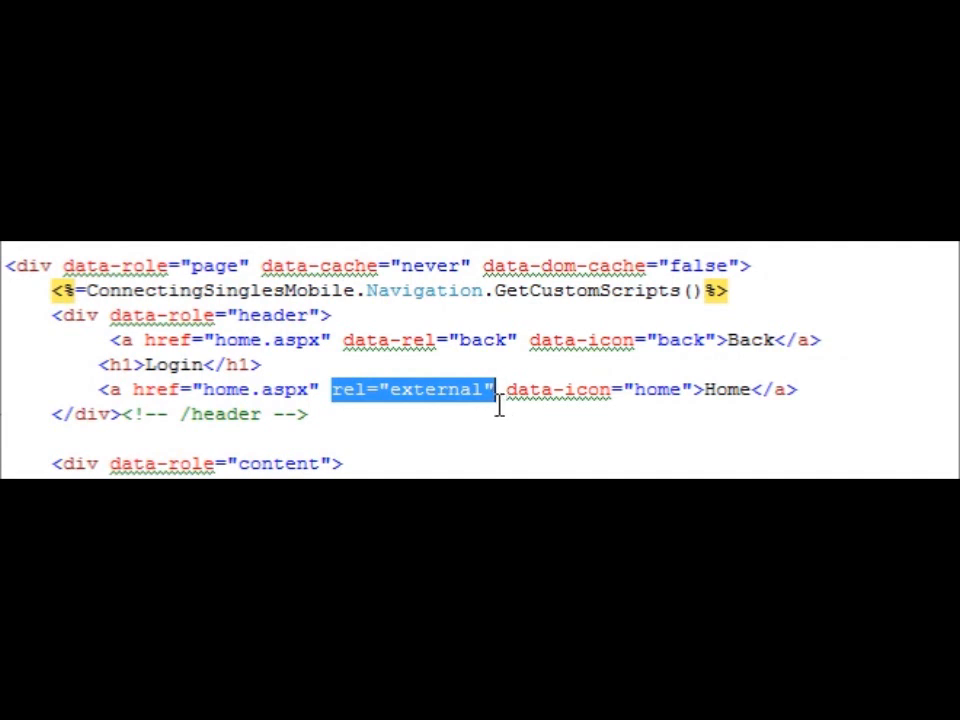
{"action": "mouse_move", "coordinate": [472, 404]}
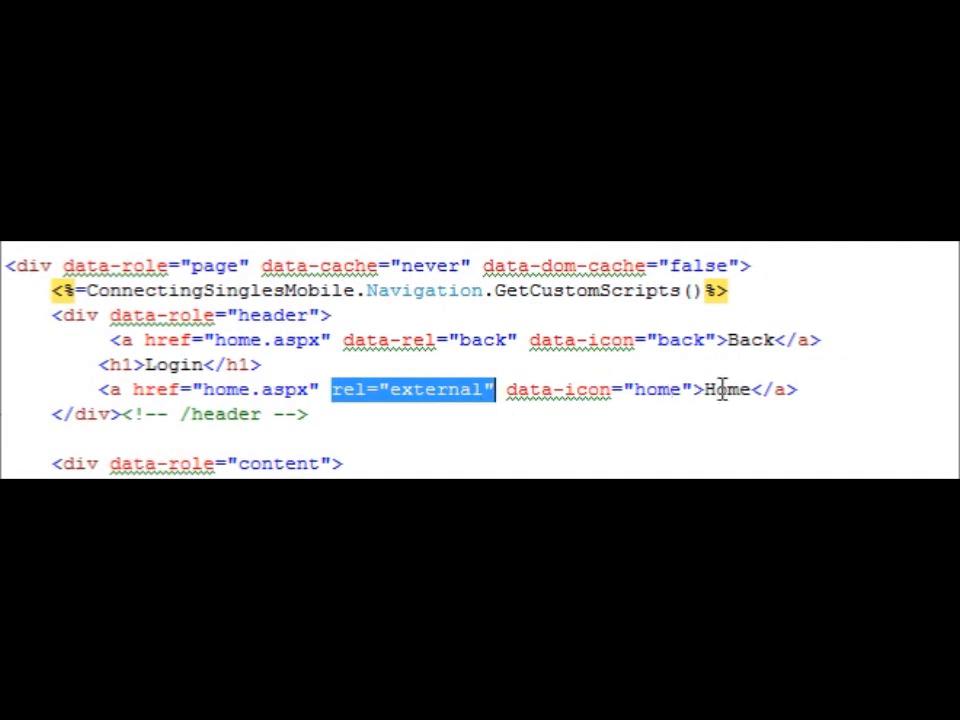
{"action": "double_click", "coordinate": [728, 390]}
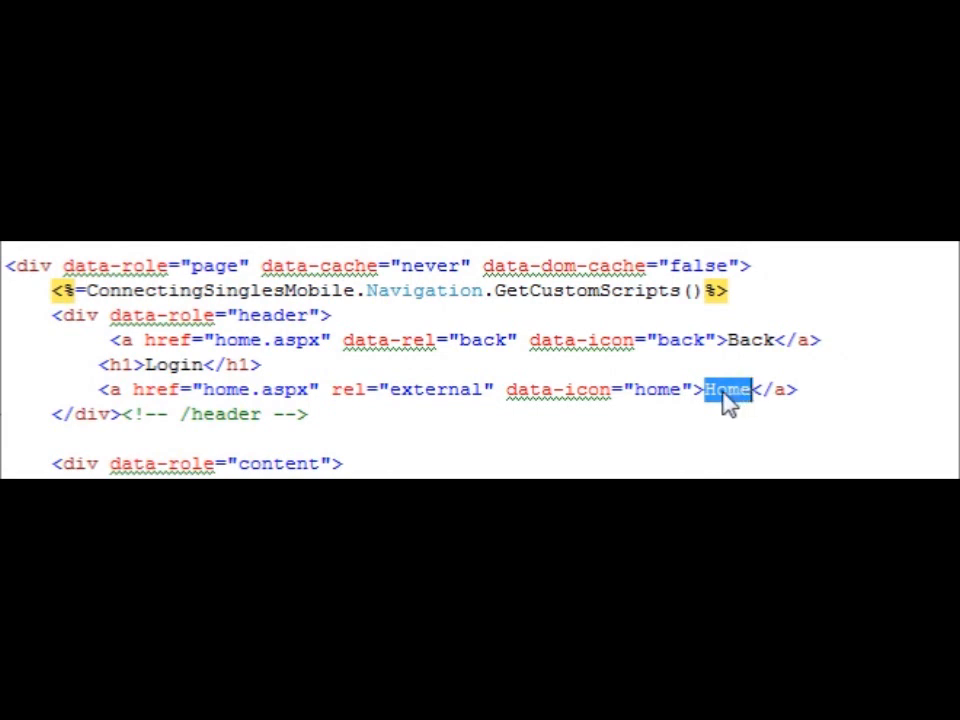
{"action": "mouse_move", "coordinate": [730, 414]}
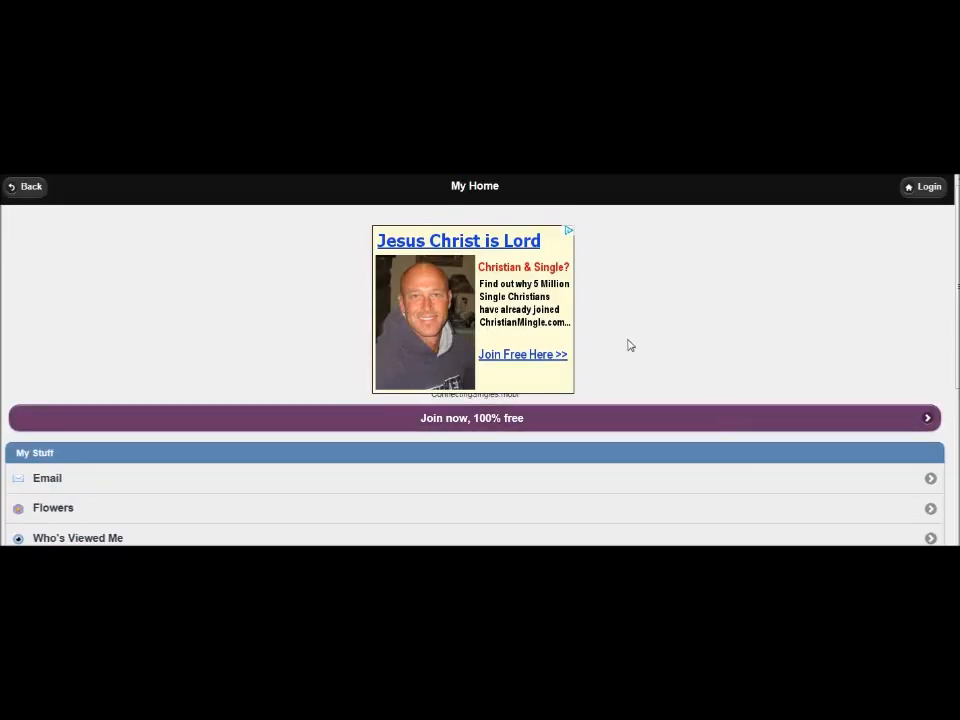
{"action": "mouse_move", "coordinate": [924, 188]}
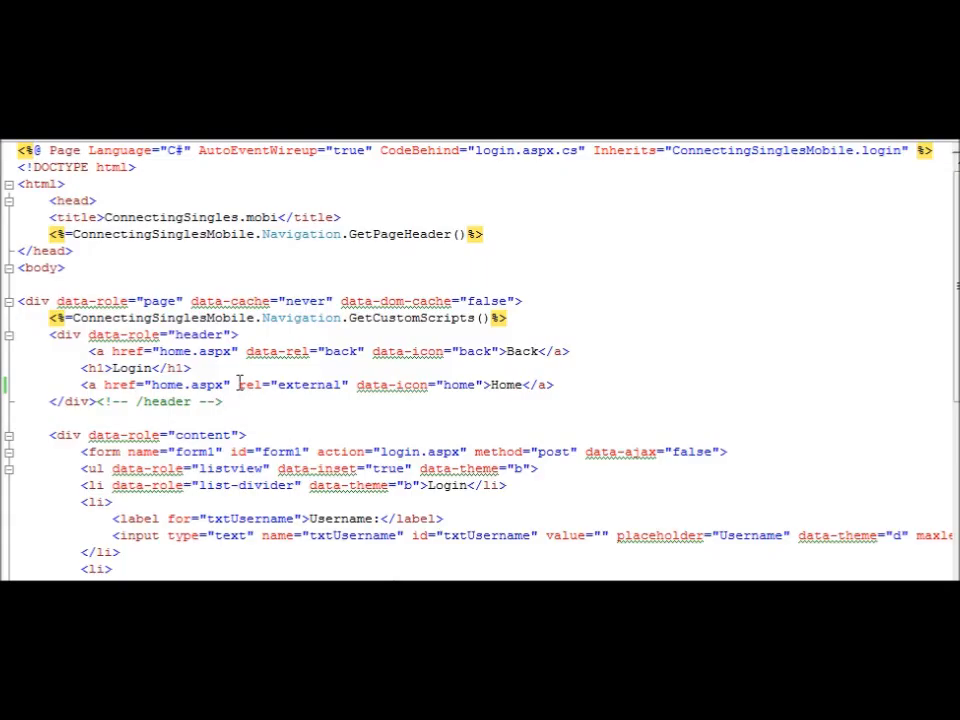
{"action": "double_click", "coordinate": [290, 384]}
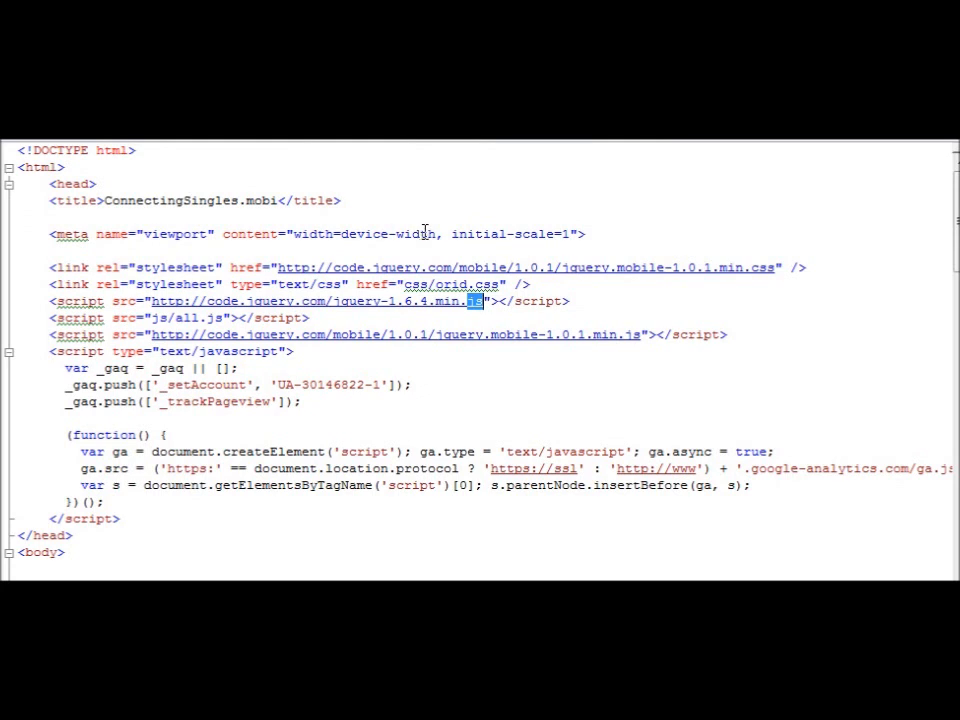
{"action": "mouse_move", "coordinate": [390, 268]}
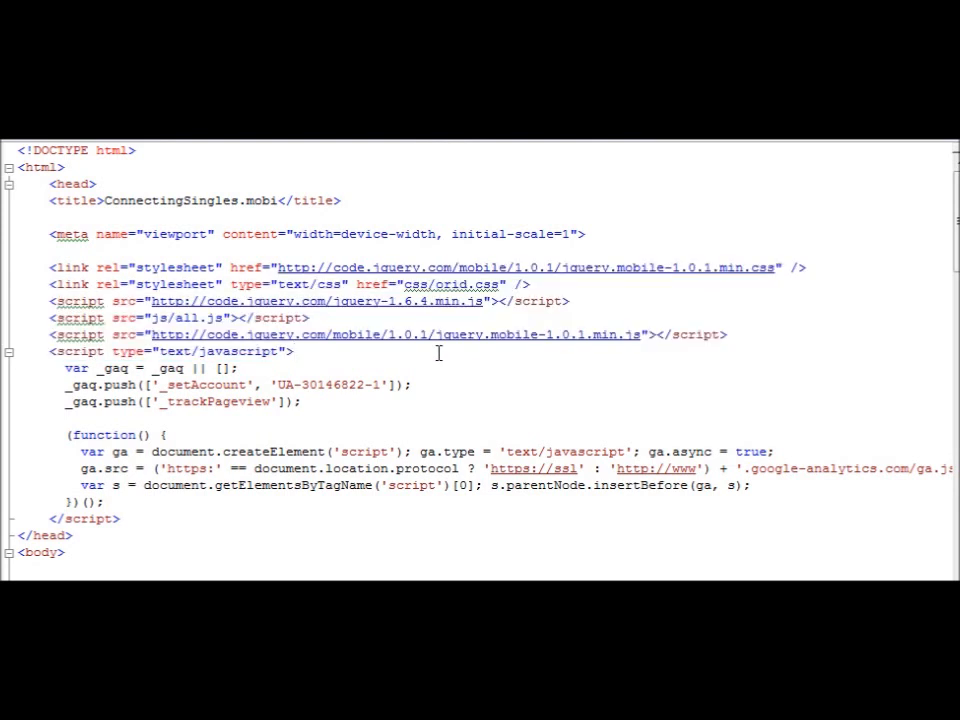
{"action": "mouse_move", "coordinate": [584, 306]}
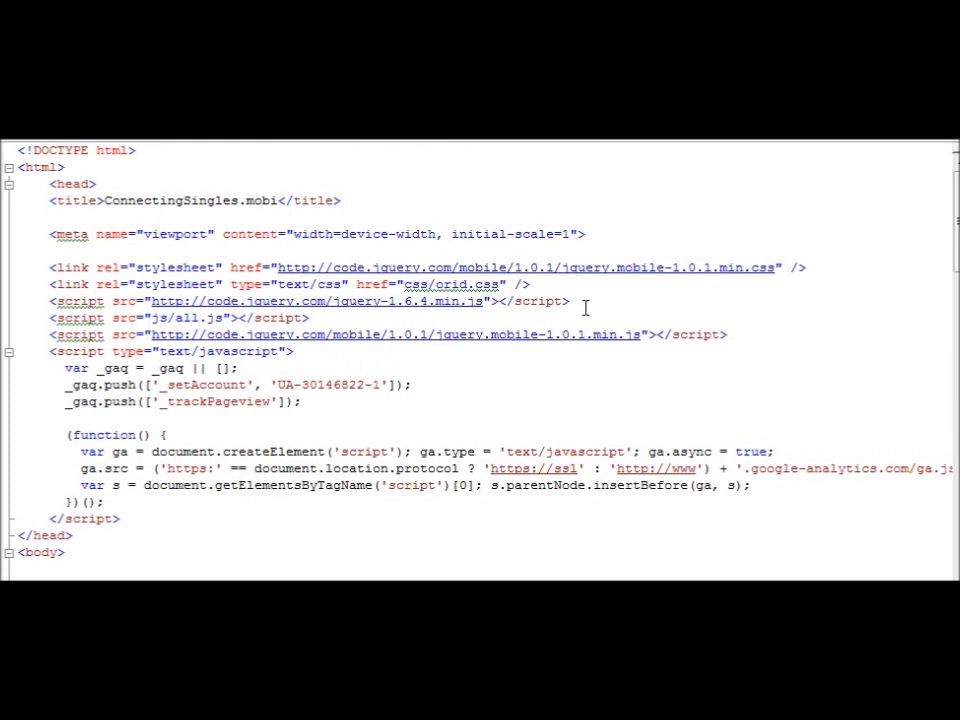
{"action": "mouse_move", "coordinate": [652, 350]}
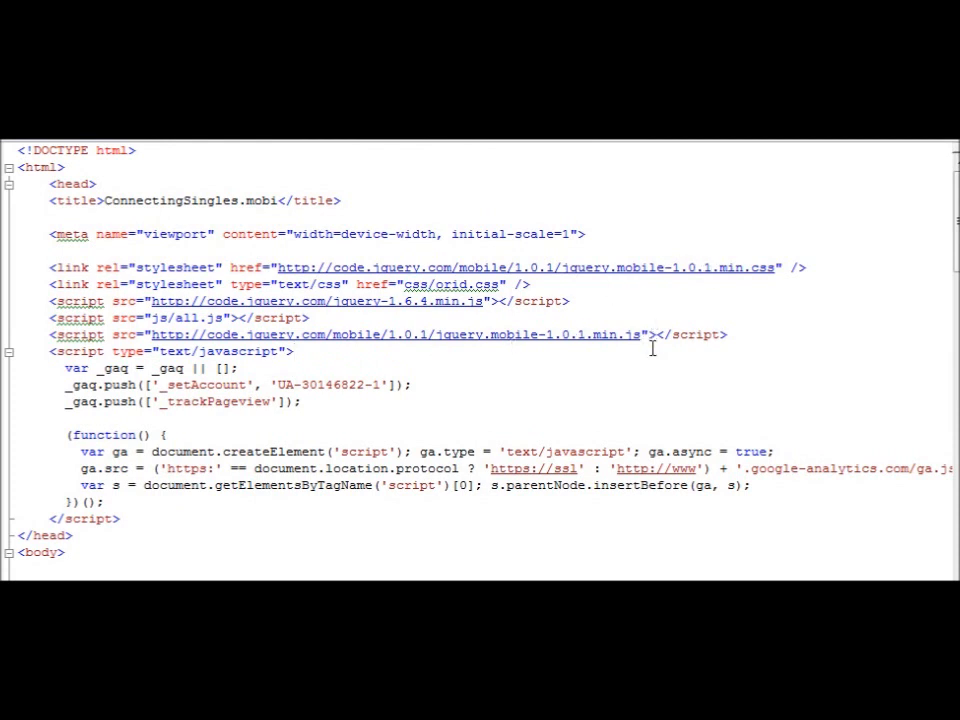
- Show the page head markup with the jQuery Mobile includes and Google Analytics script
{"action": "left_click", "coordinate": [296, 352]}
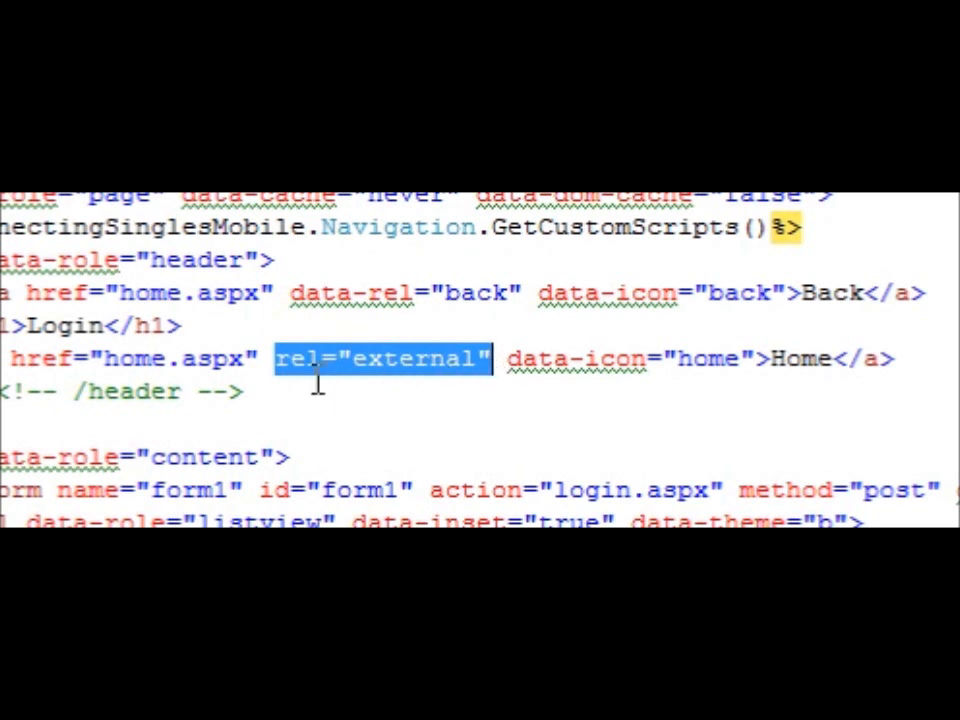
{"action": "mouse_move", "coordinate": [284, 396]}
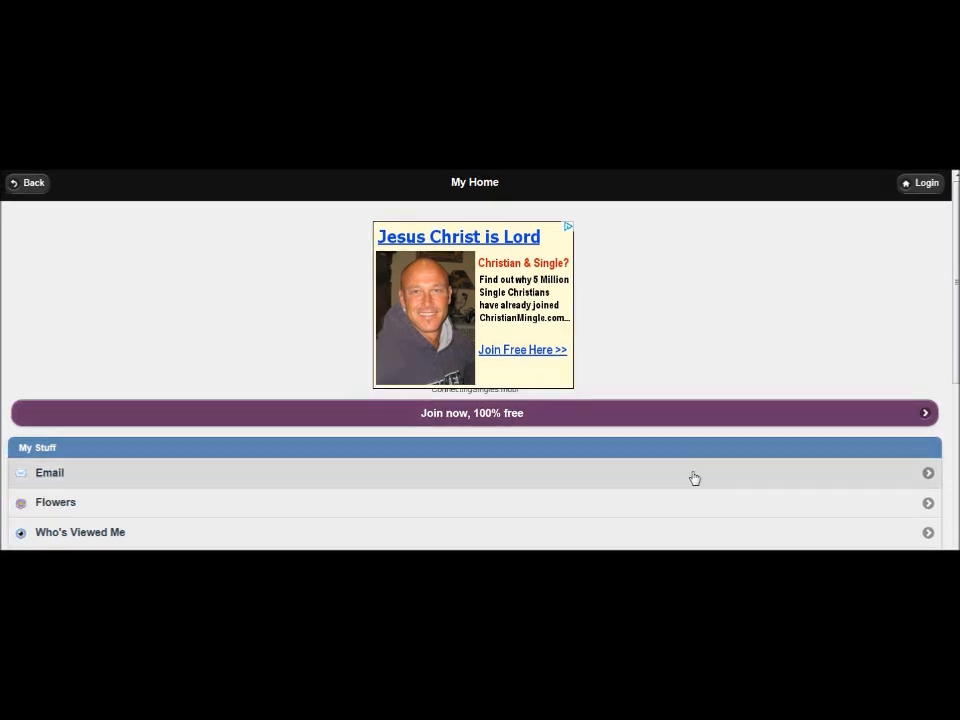
{"action": "mouse_move", "coordinate": [650, 360]}
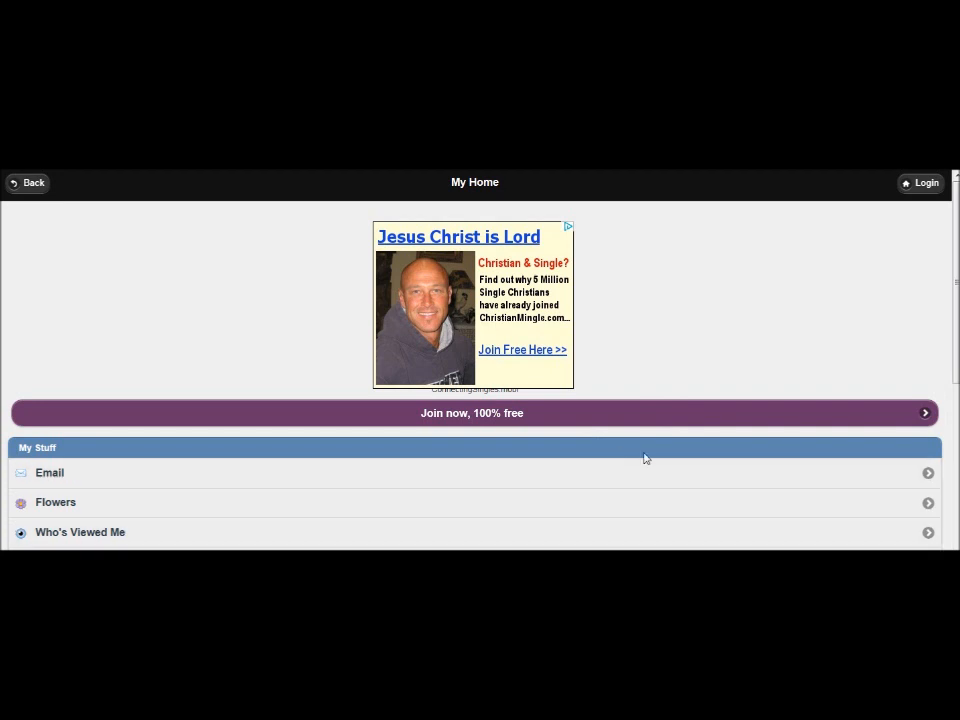
{"action": "mouse_move", "coordinate": [668, 456]}
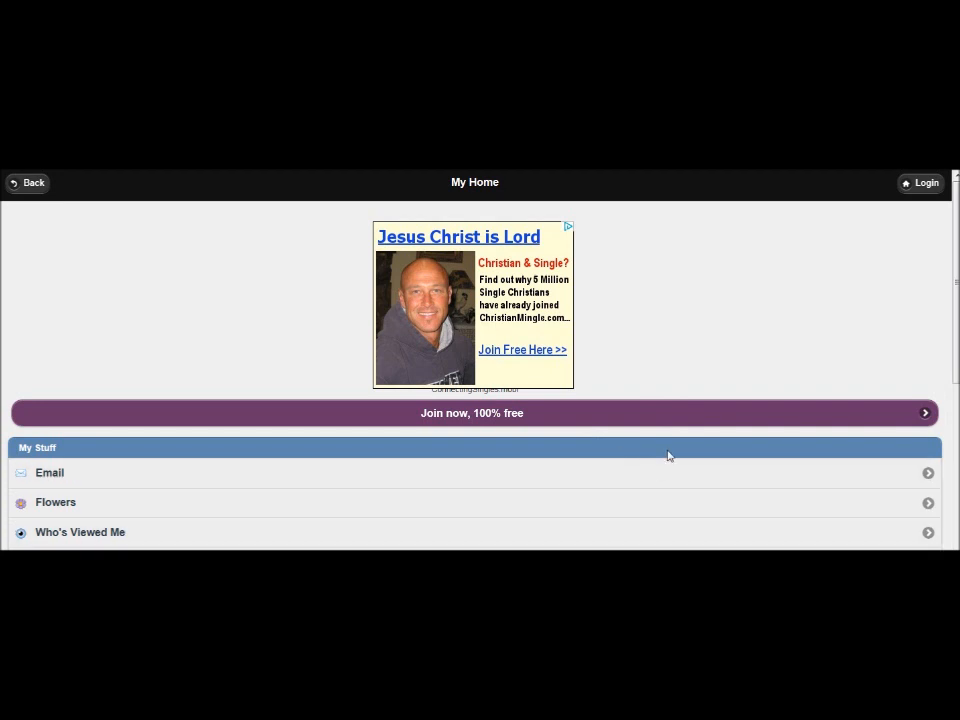